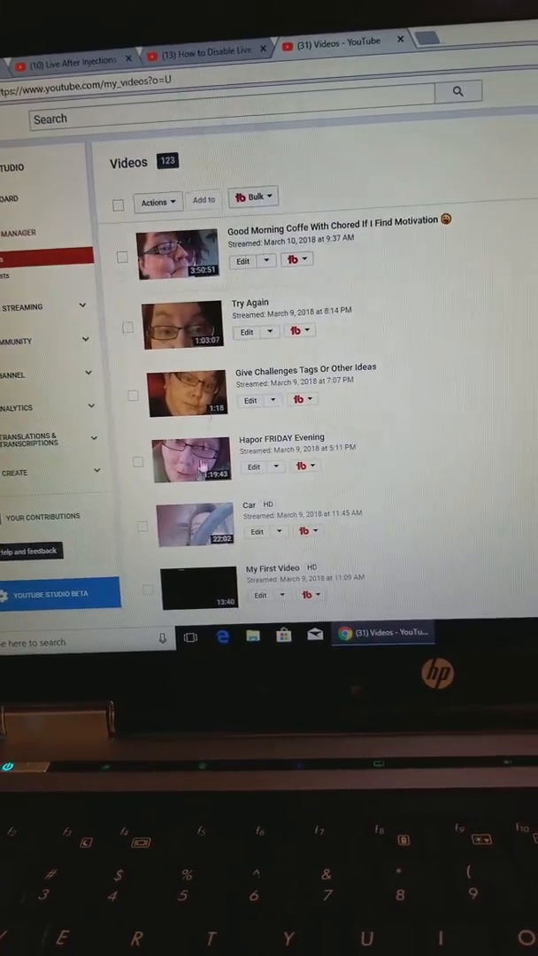
# Scroll down the Hapor FRIDAY Evening edit page past its basic details.
pyautogui.scroll(-3)
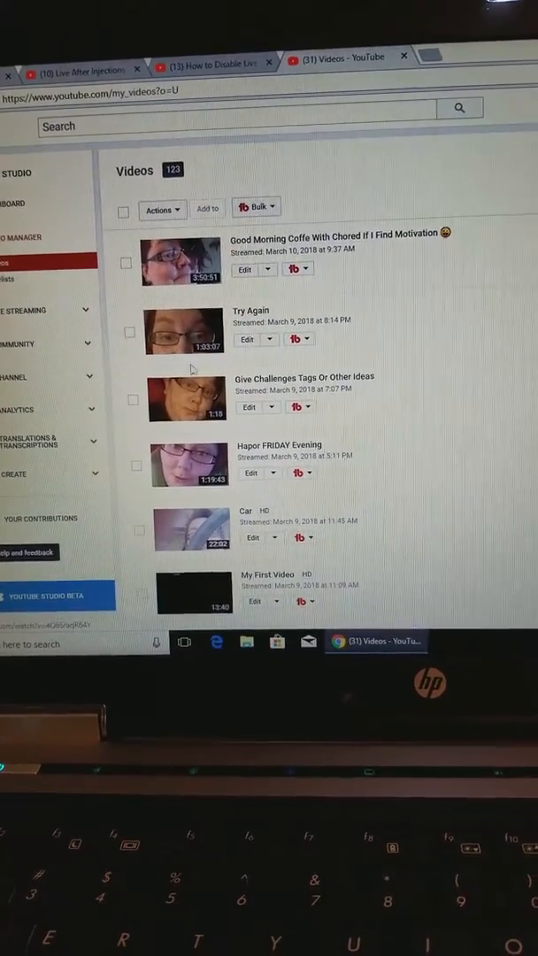
pyautogui.scroll(-3)
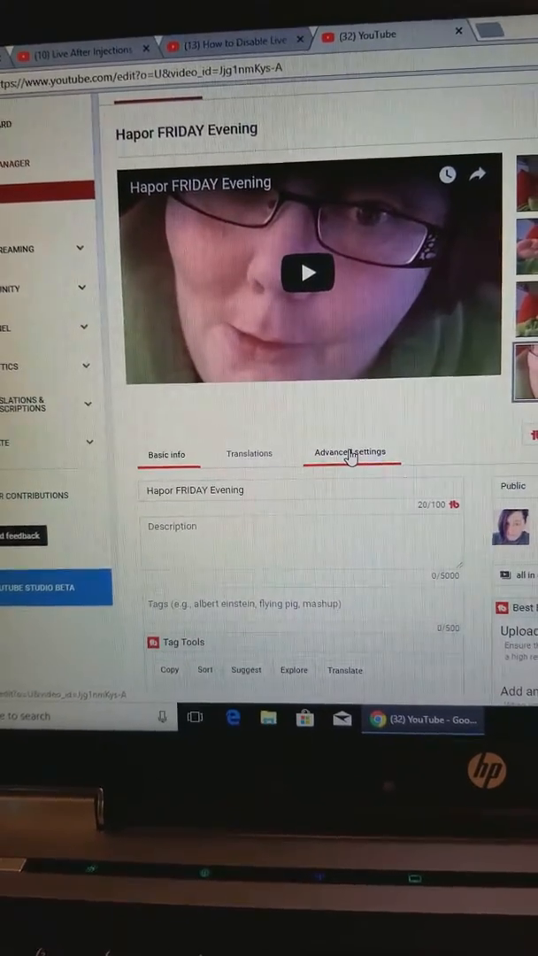
# Untick 'Allow live chat replay' in Advanced settings and save the changes.
pyautogui.click(350, 453)
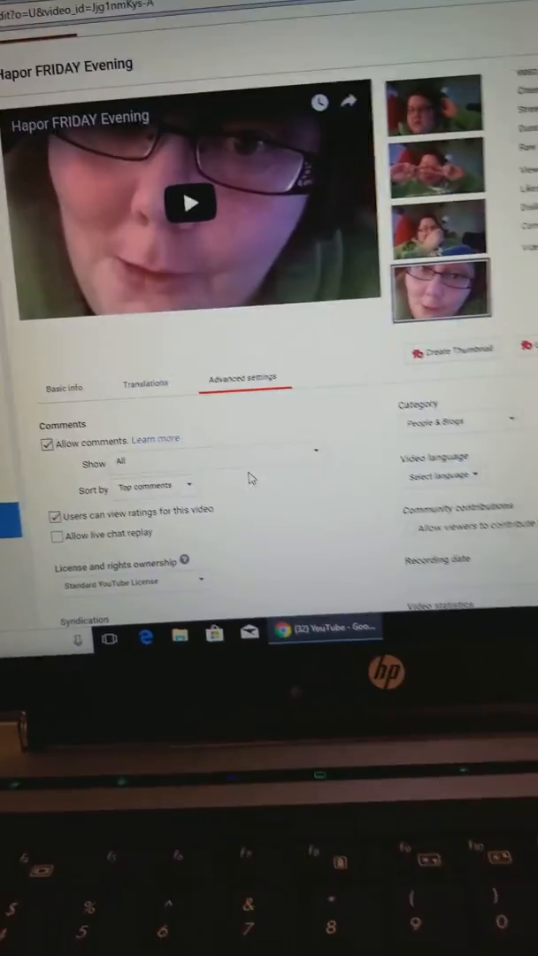
pyautogui.scroll(-3)
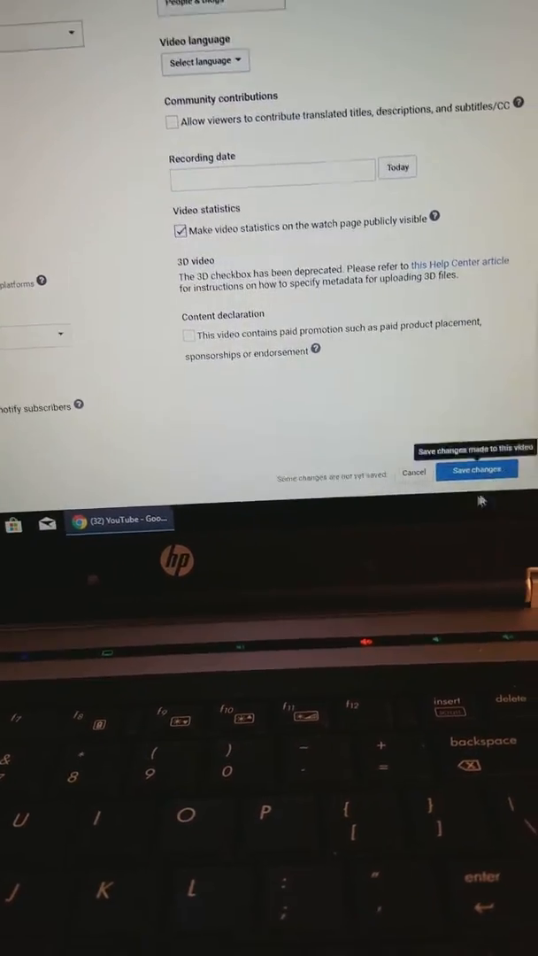
pyautogui.click(478, 468)
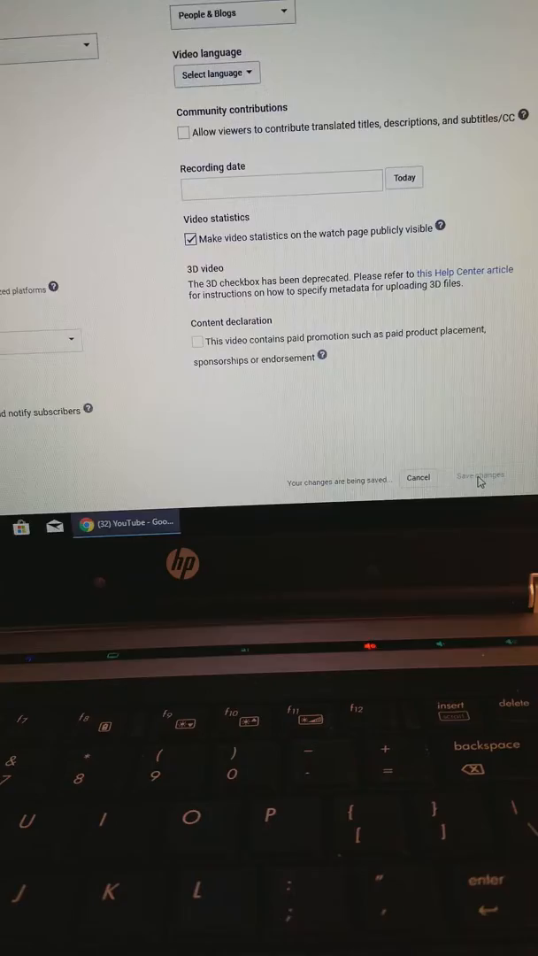